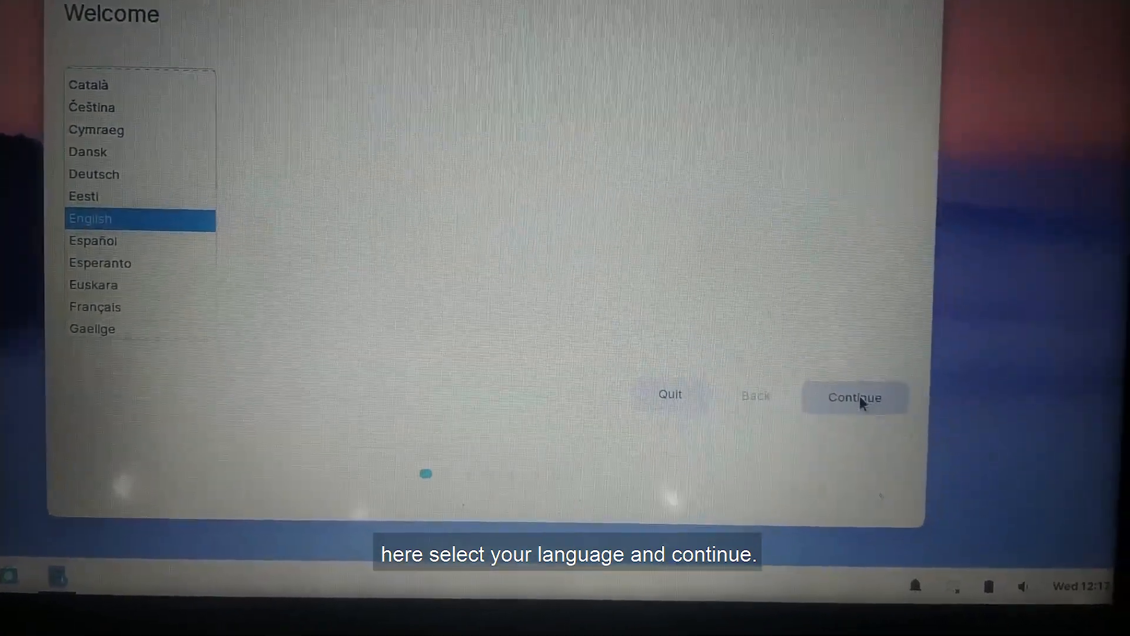
# Keep English as the language and English (US) layout, and accept the default update options.
pyautogui.click(855, 398)
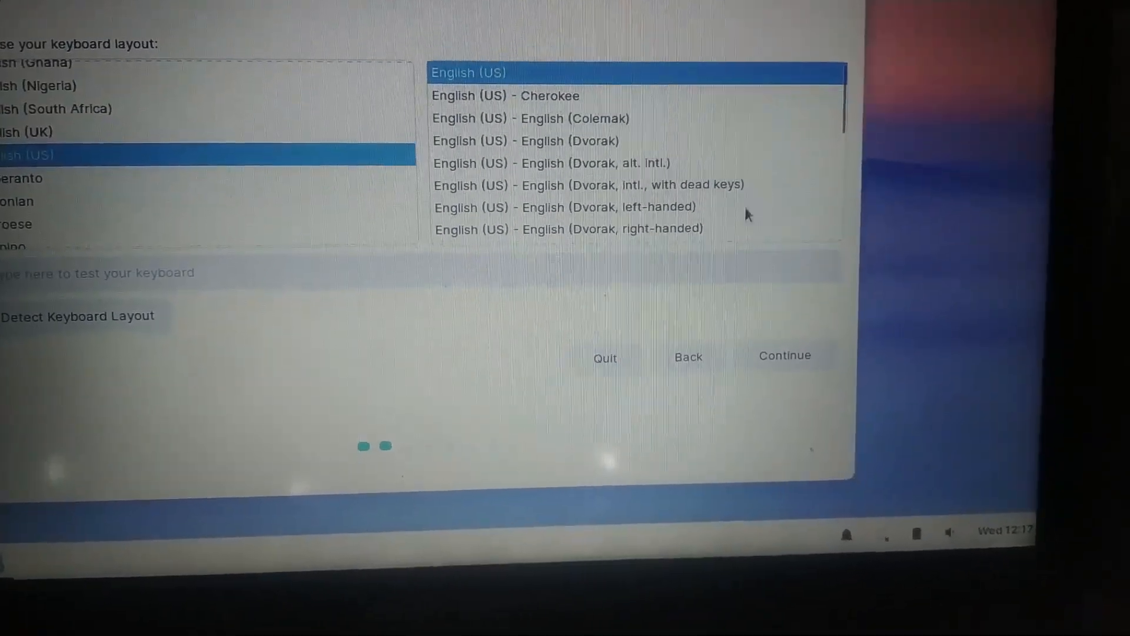
pyautogui.click(785, 354)
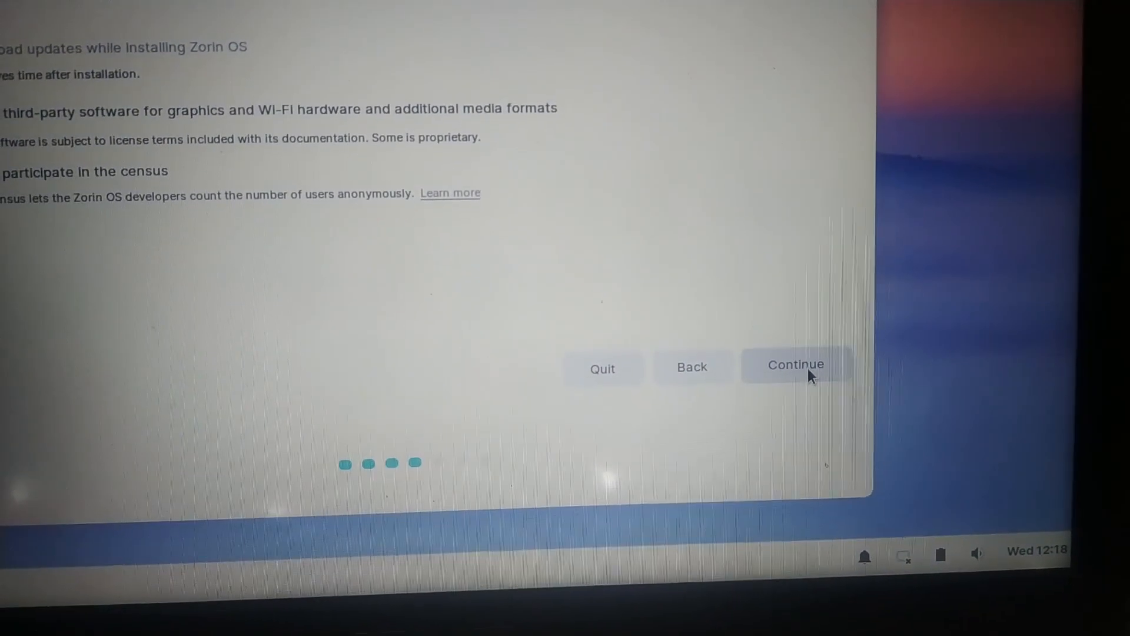
pyautogui.click(796, 364)
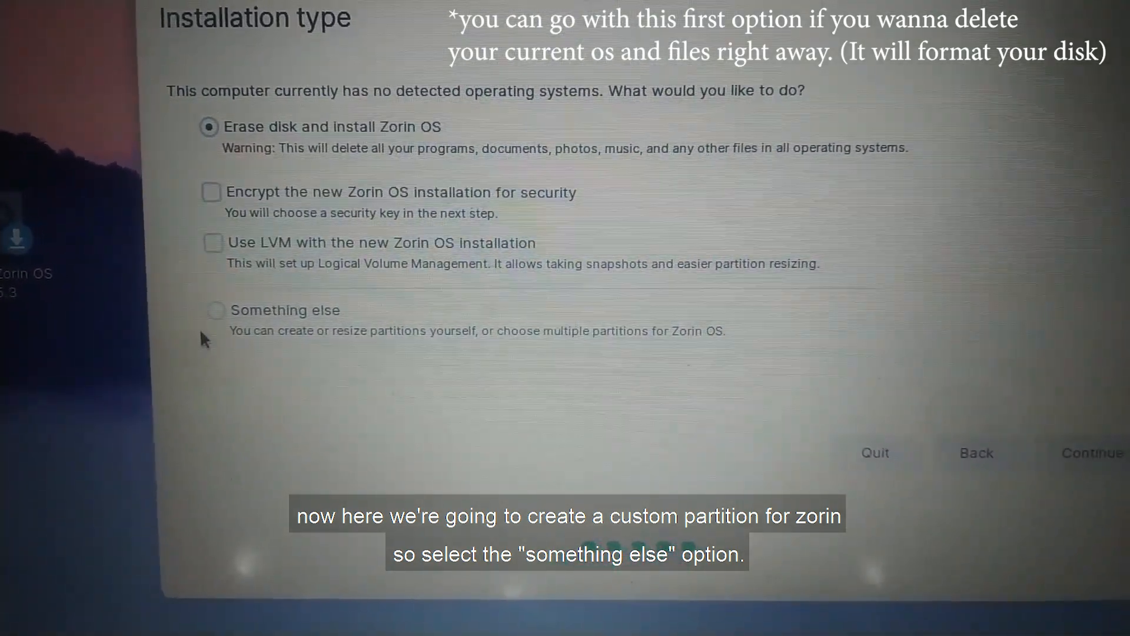
# Choose 'Something else' to partition manually and open the partition table.
pyautogui.click(213, 310)
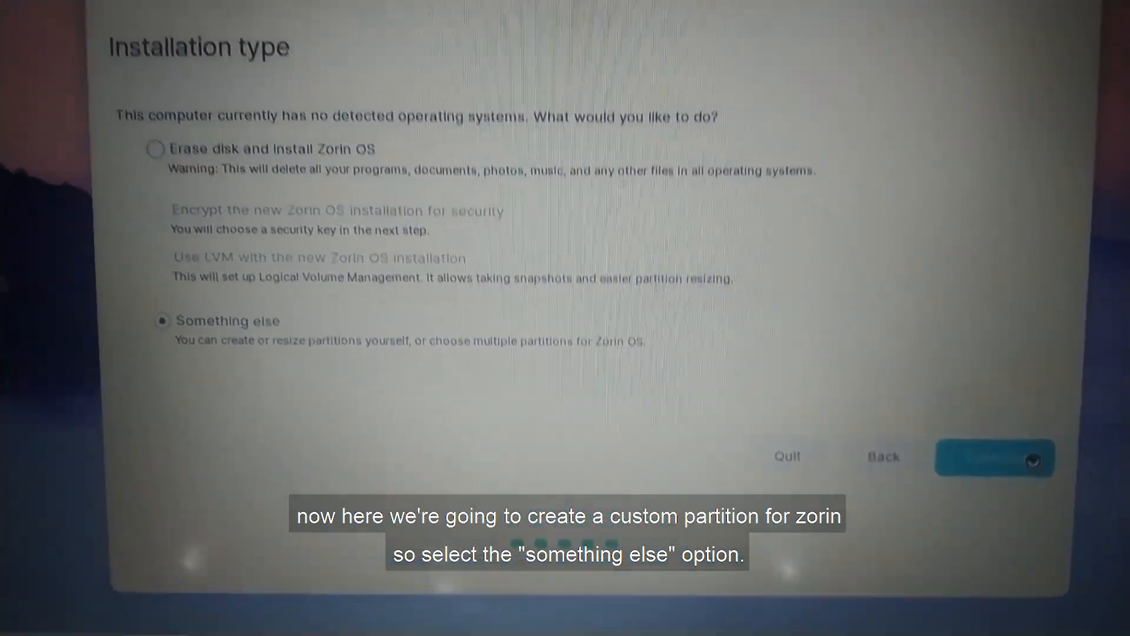
pyautogui.click(995, 458)
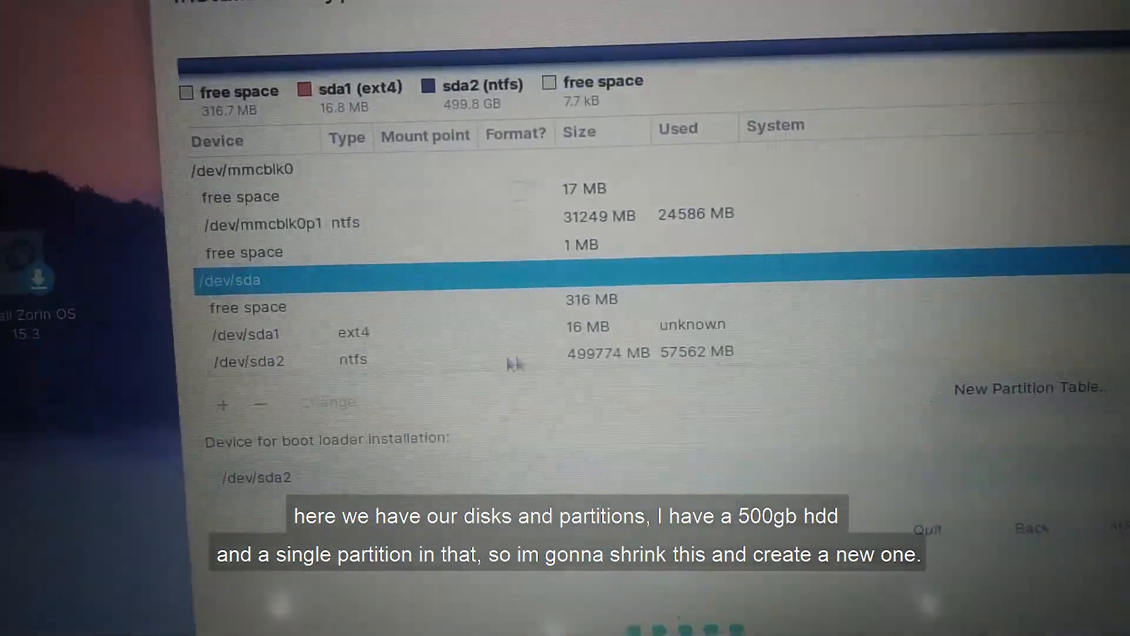
# Resize the NTFS partition /dev/sda2 to 300000 MB and write the change to disk.
pyautogui.click(248, 361)
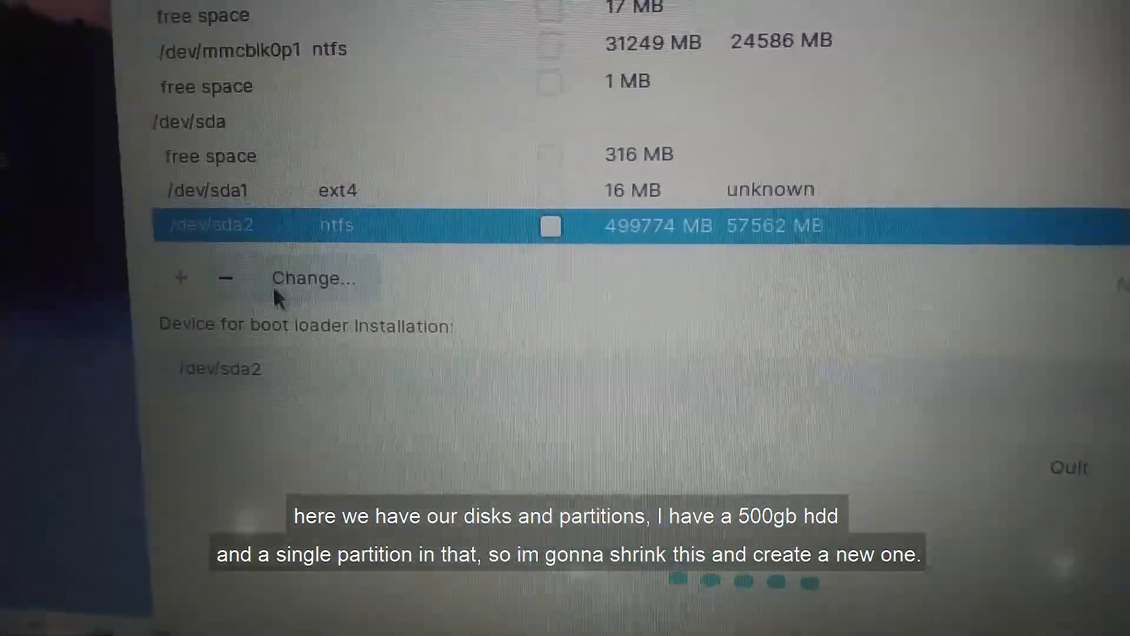
pyautogui.click(313, 278)
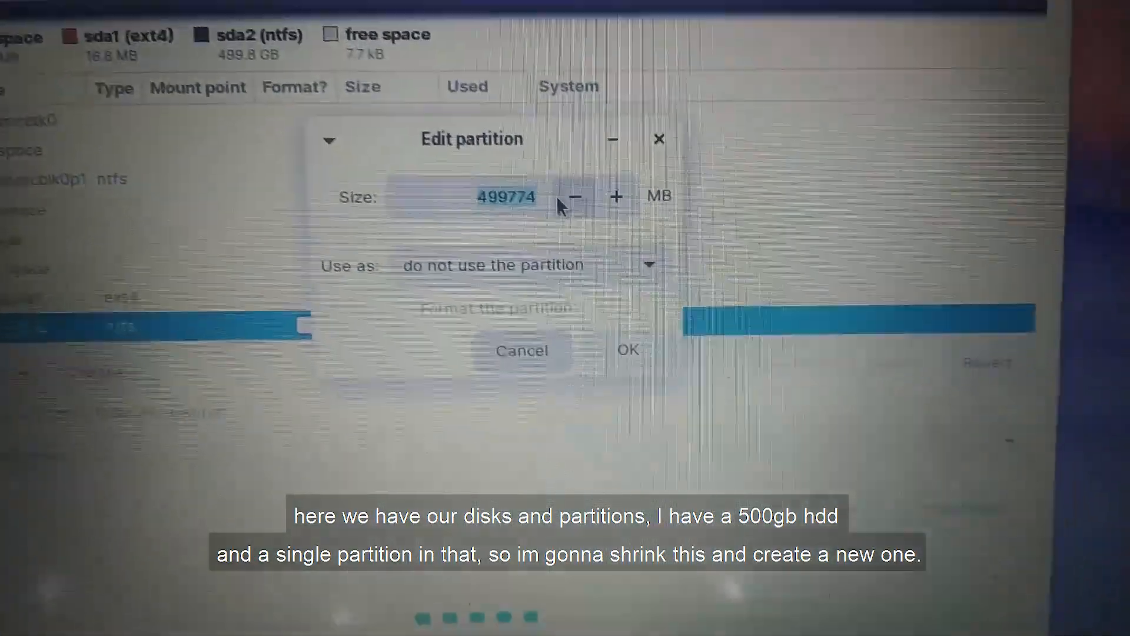
pyautogui.write('3')
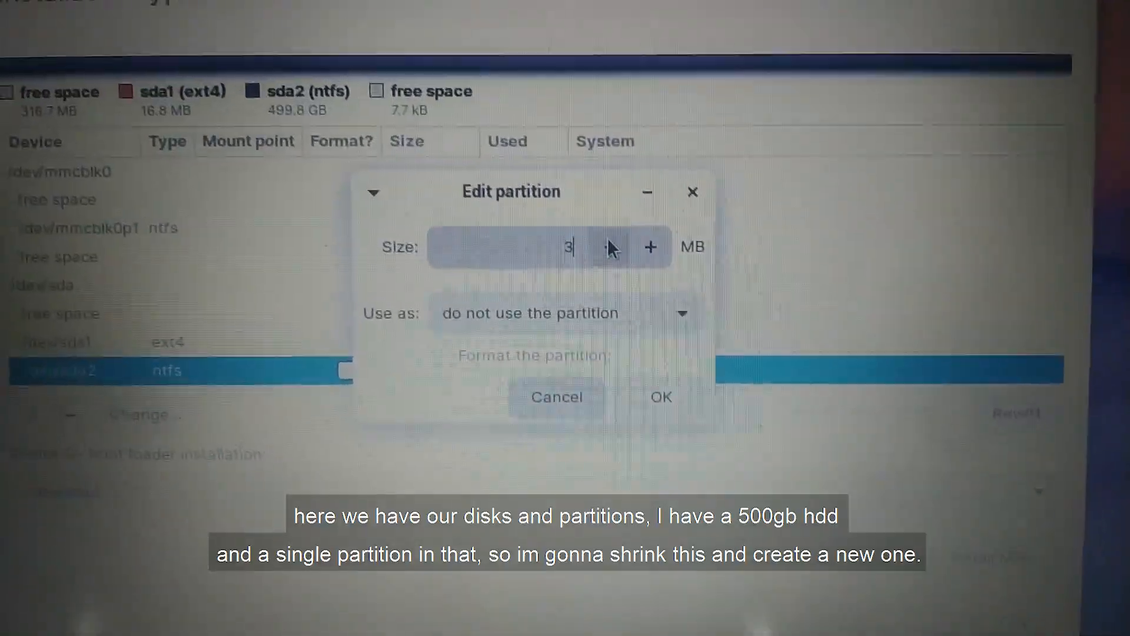
pyautogui.write('00000')
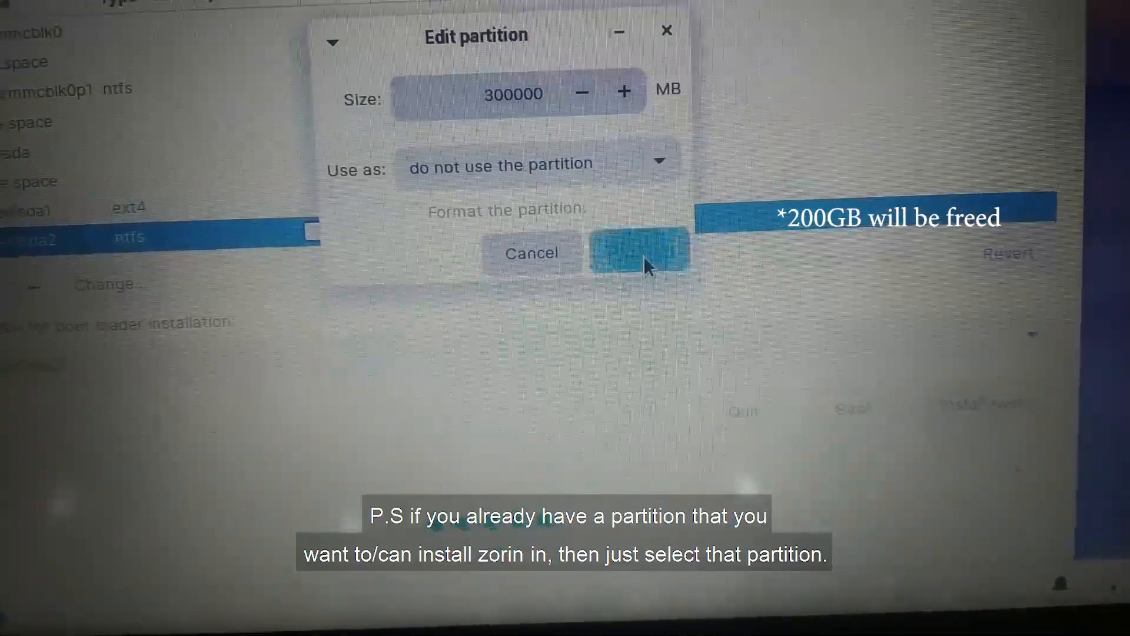
pyautogui.click(634, 253)
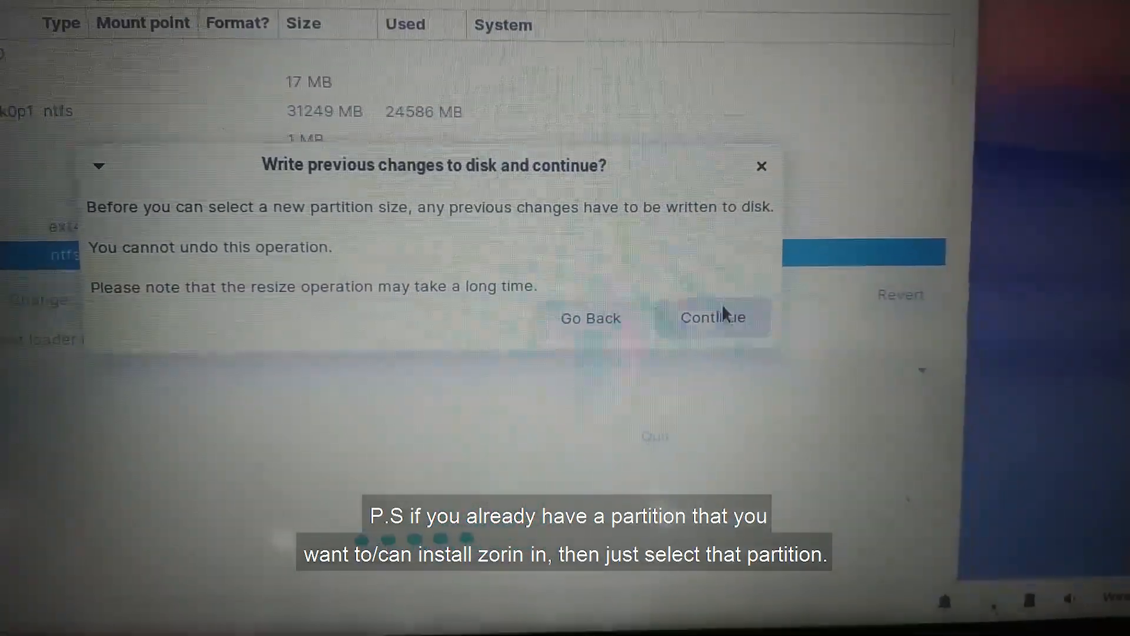
pyautogui.click(713, 318)
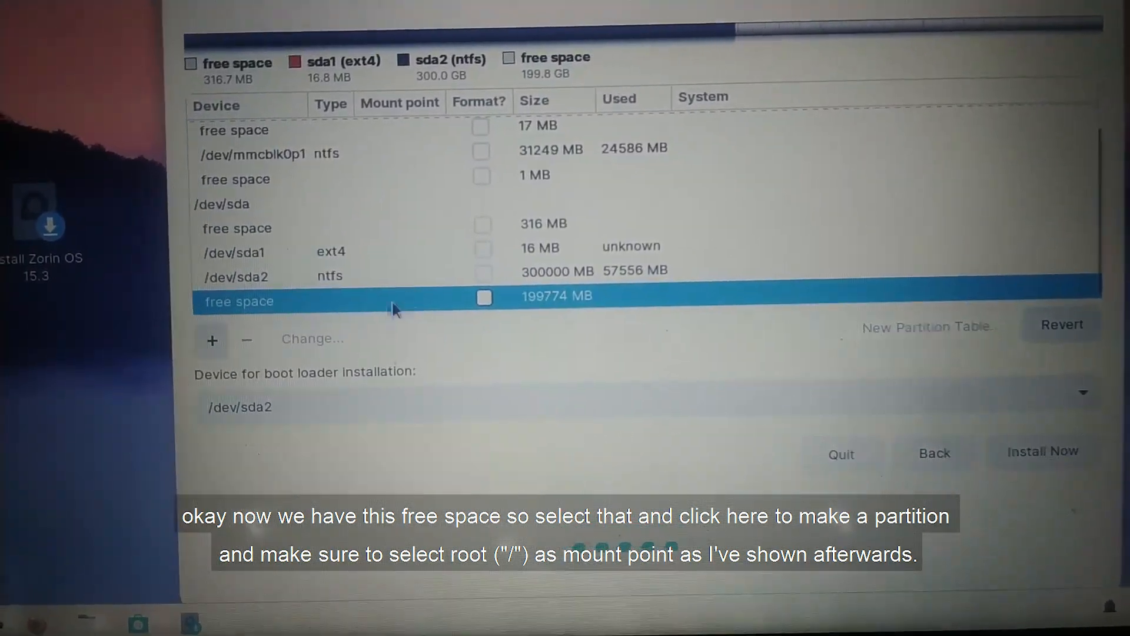
# Create an ext4 partition /dev/sda3 in the 199774 MB free space, mounted at /.
pyautogui.click(212, 340)
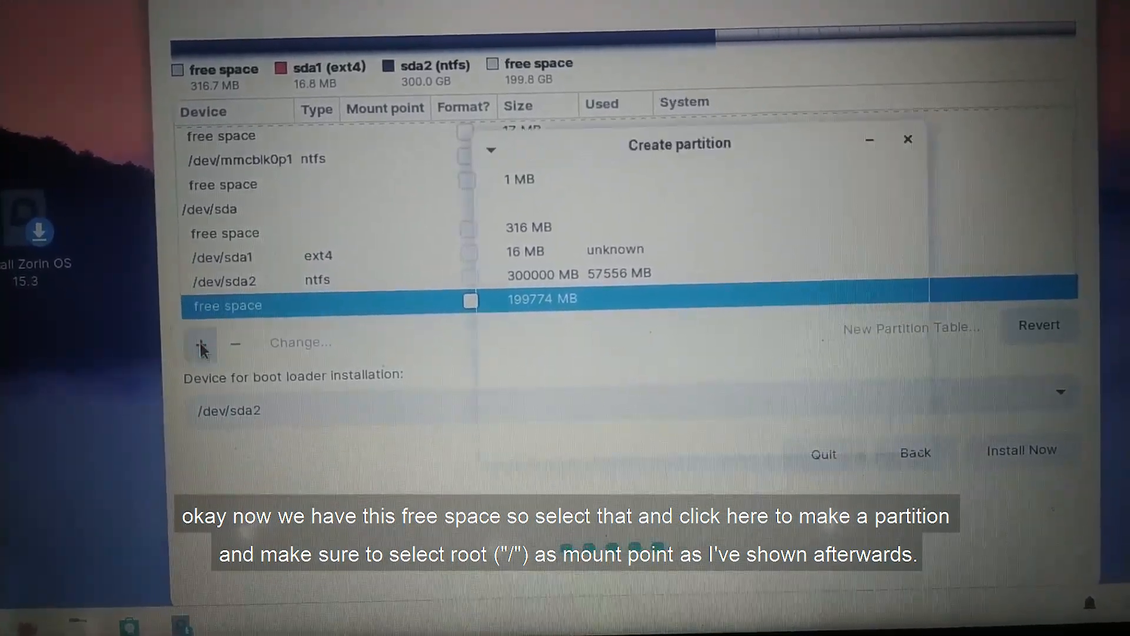
pyautogui.click(201, 344)
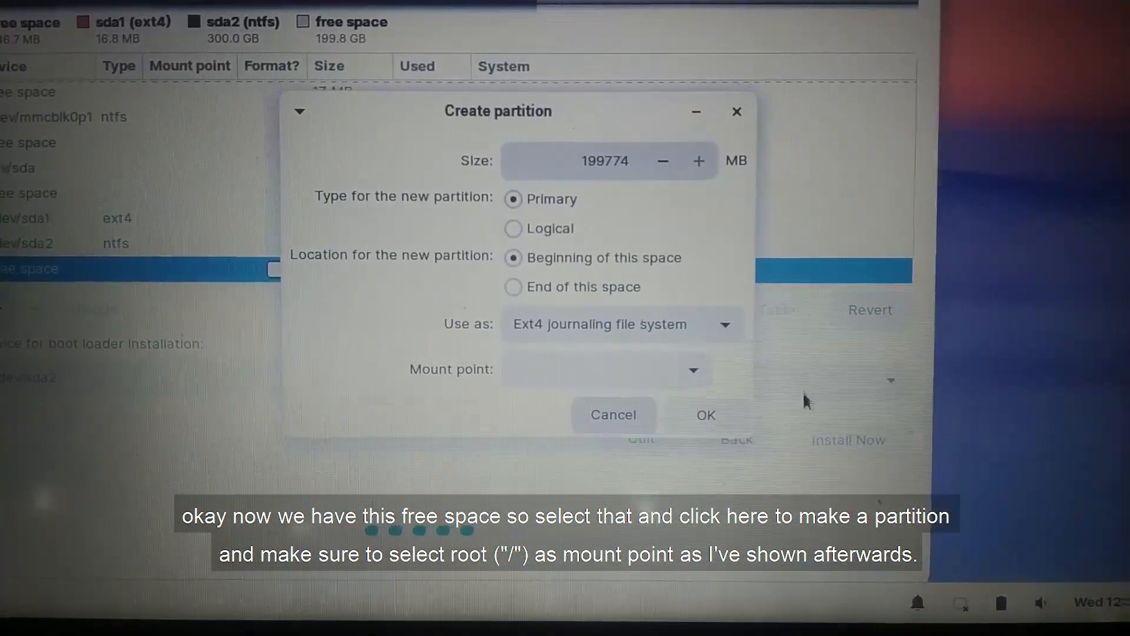
pyautogui.click(705, 414)
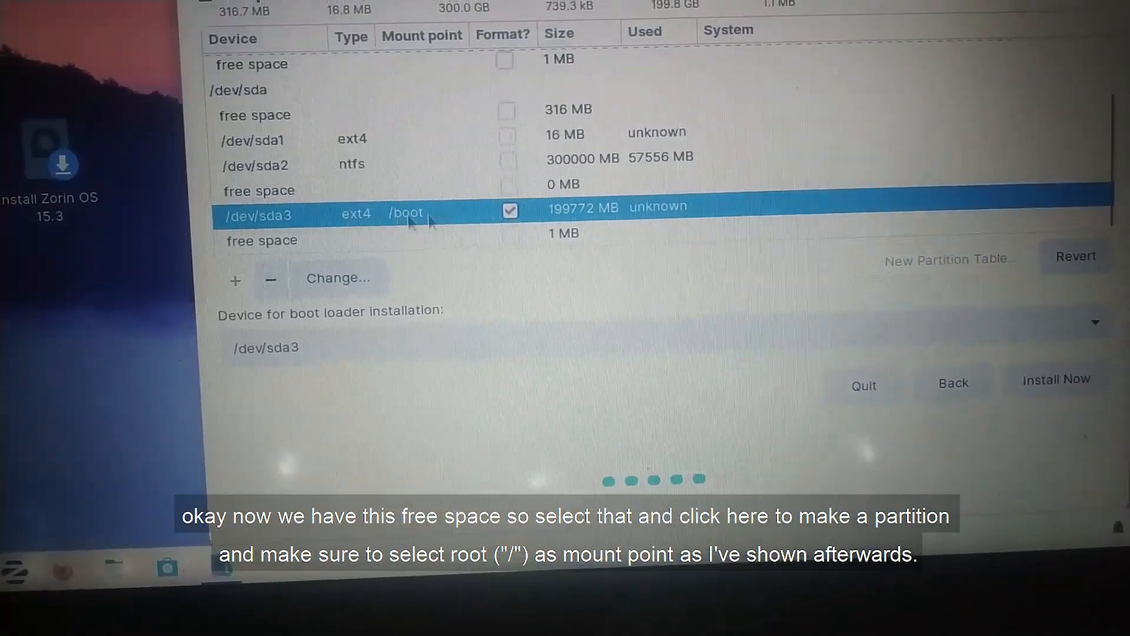
pyautogui.click(340, 278)
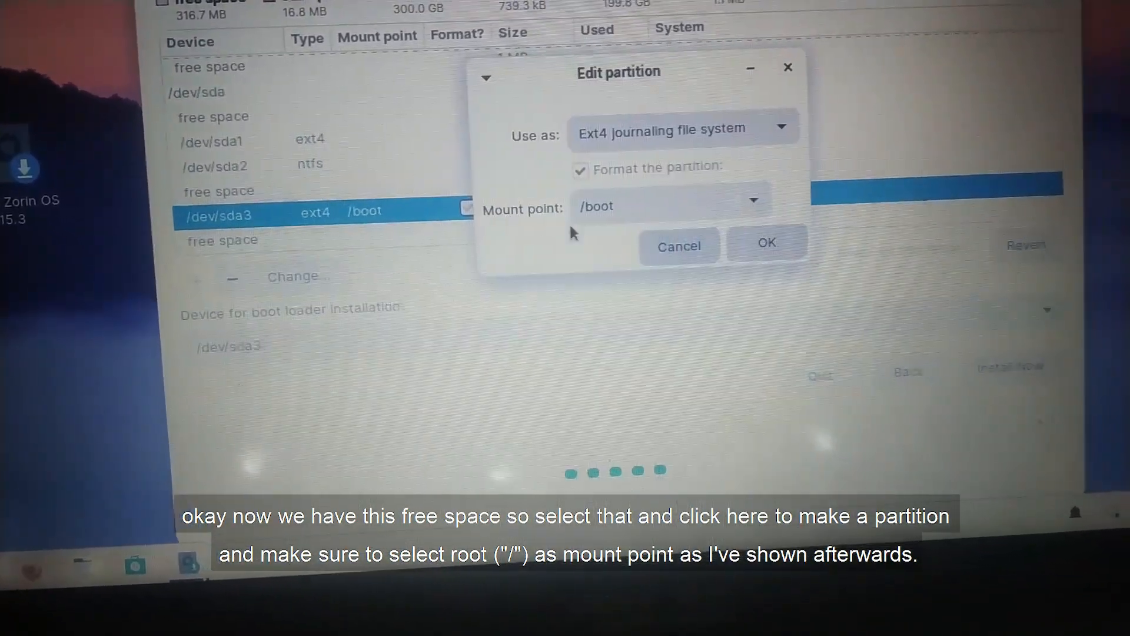
pyautogui.click(755, 204)
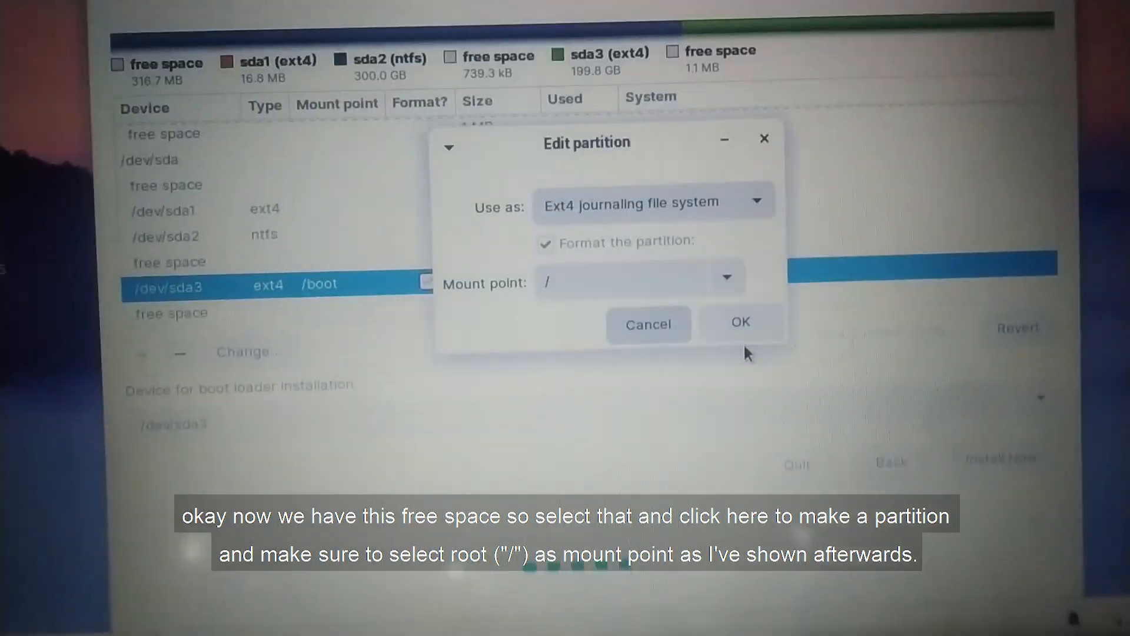
pyautogui.click(740, 322)
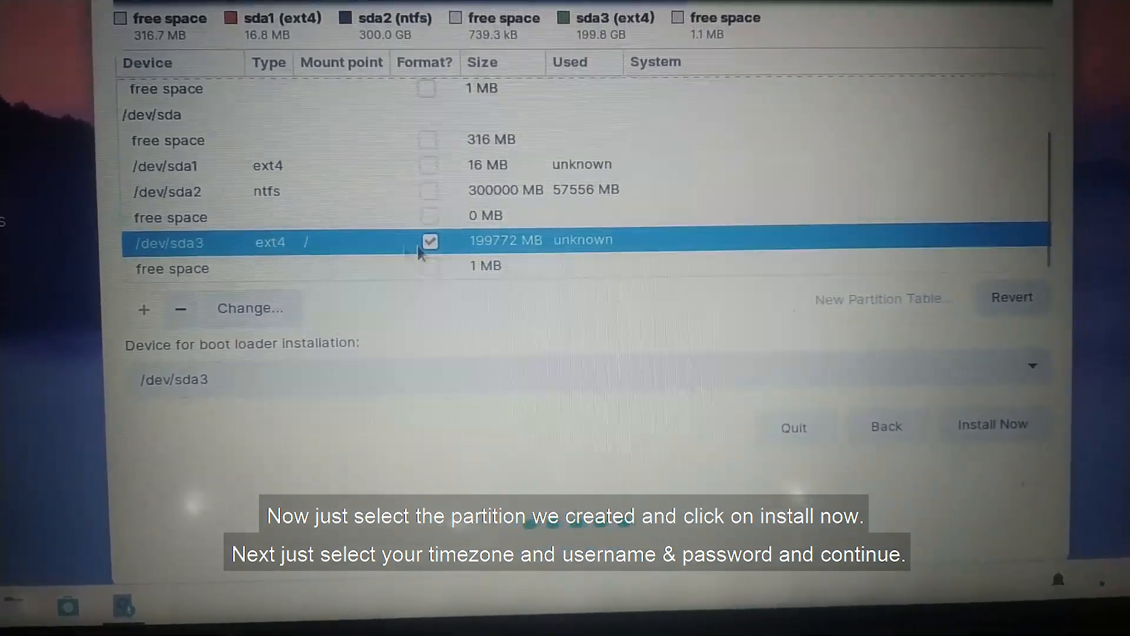
# Install Zorin OS onto /dev/sda3 with Kolkata as the location.
pyautogui.click(993, 424)
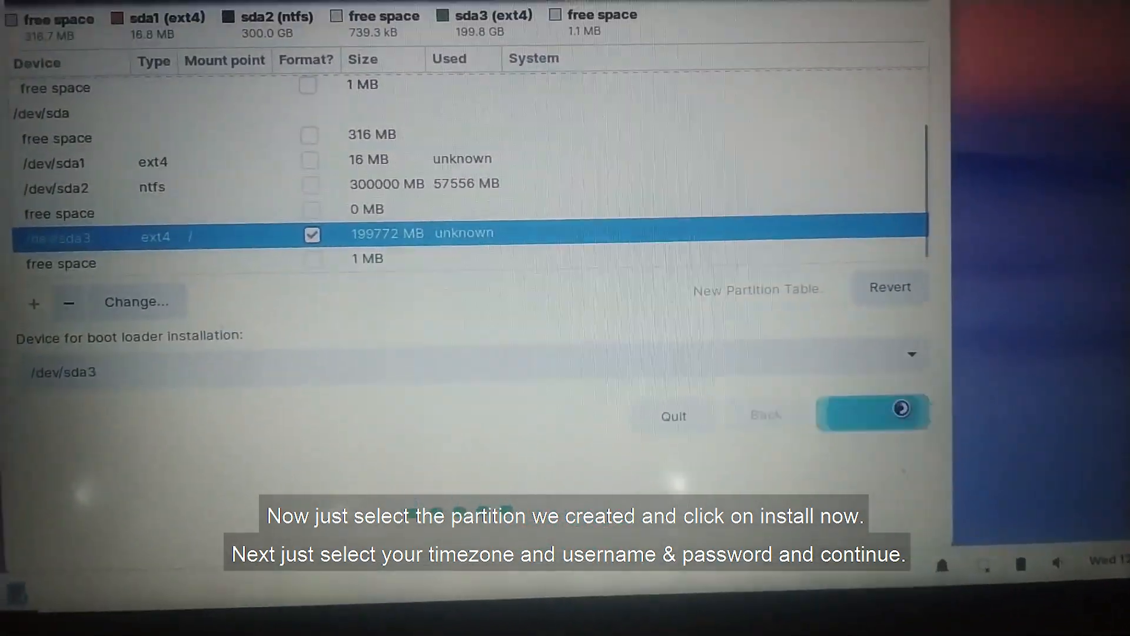
pyautogui.click(872, 409)
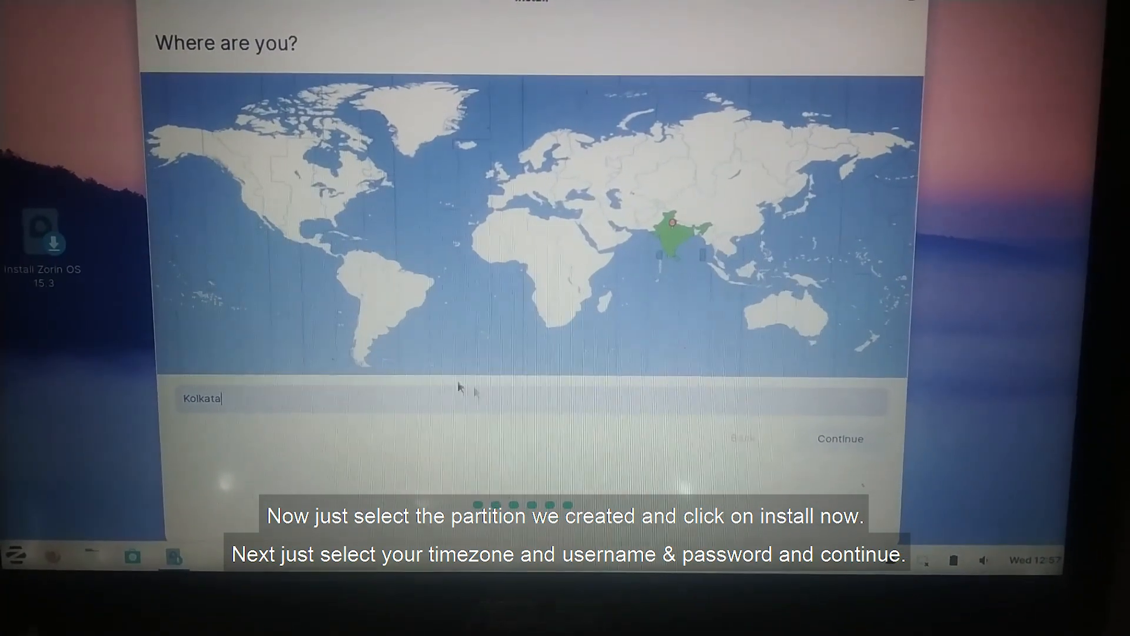
pyautogui.click(833, 434)
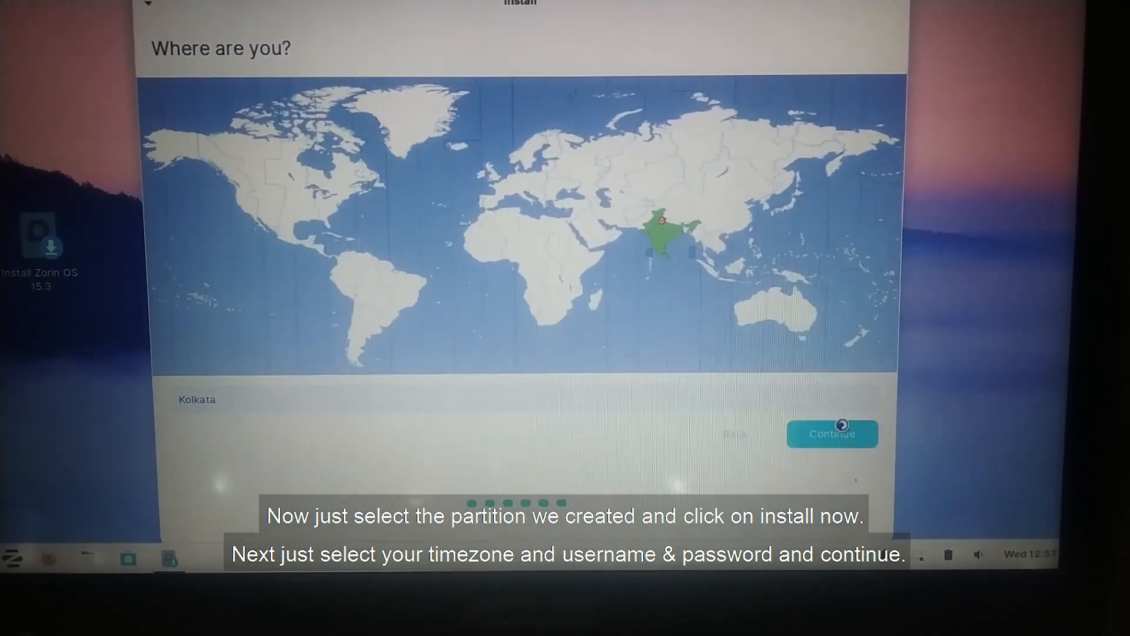
pyautogui.click(831, 433)
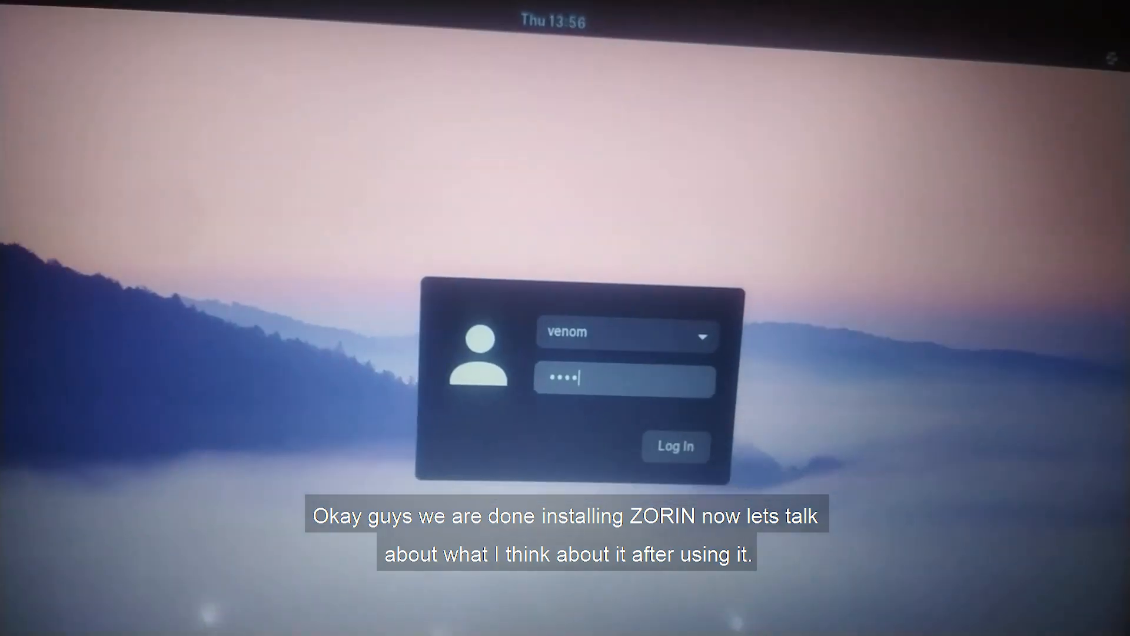
# Log in as venom with the entered password.
pyautogui.click(675, 447)
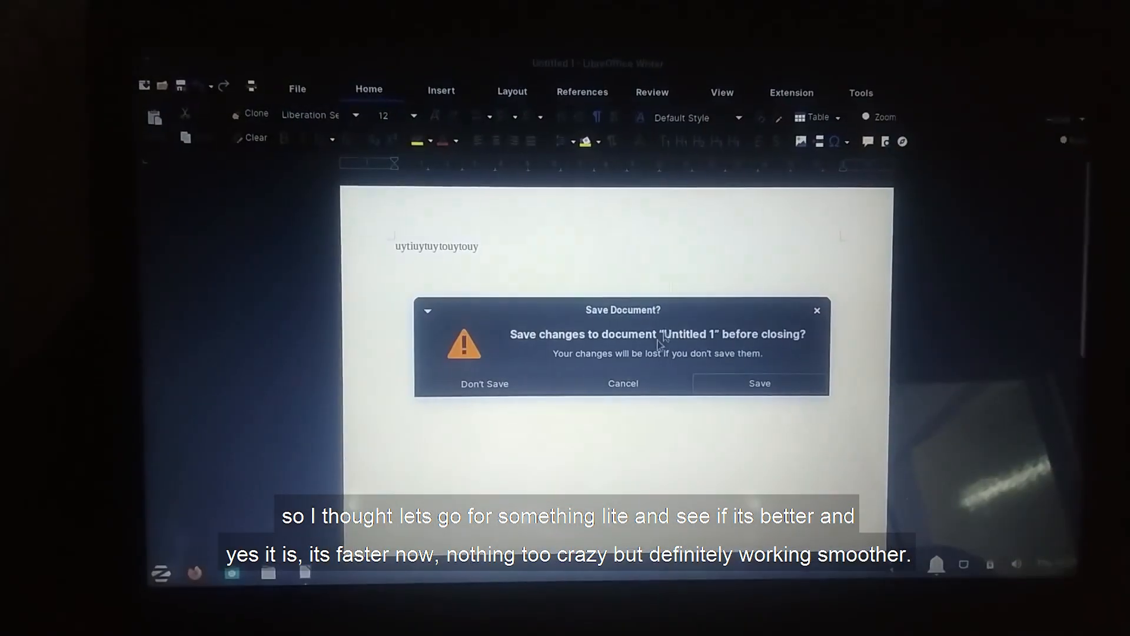
# Close the untitled Writer document choosing Don't Save.
pyautogui.click(484, 382)
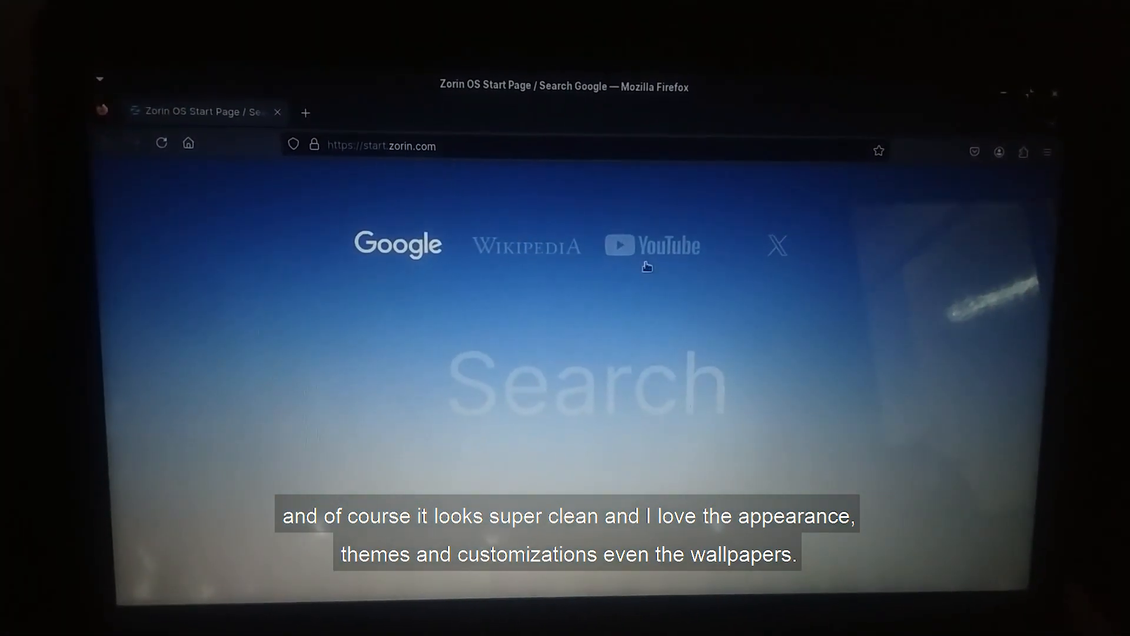
# Open YouTube from the Firefox start page and browse results for 'the score miracle'.
pyautogui.click(651, 245)
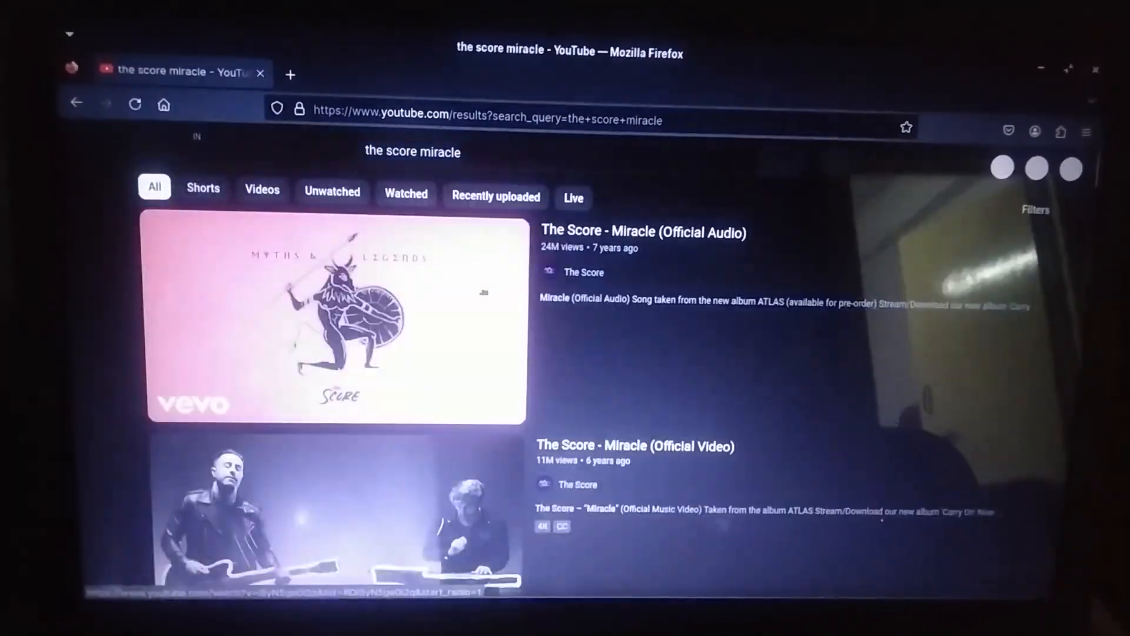
pyautogui.scroll(-3)
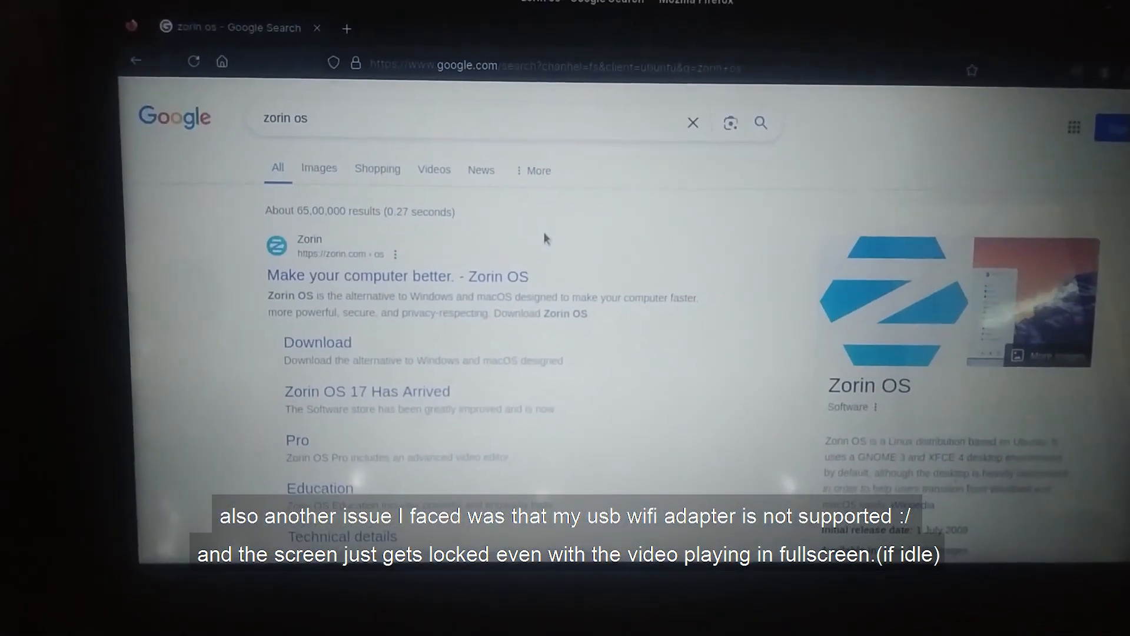
# Open the Zorin OS website result, then try the blue tunnel wallpaper and revert to green hills.
pyautogui.scroll(-3)
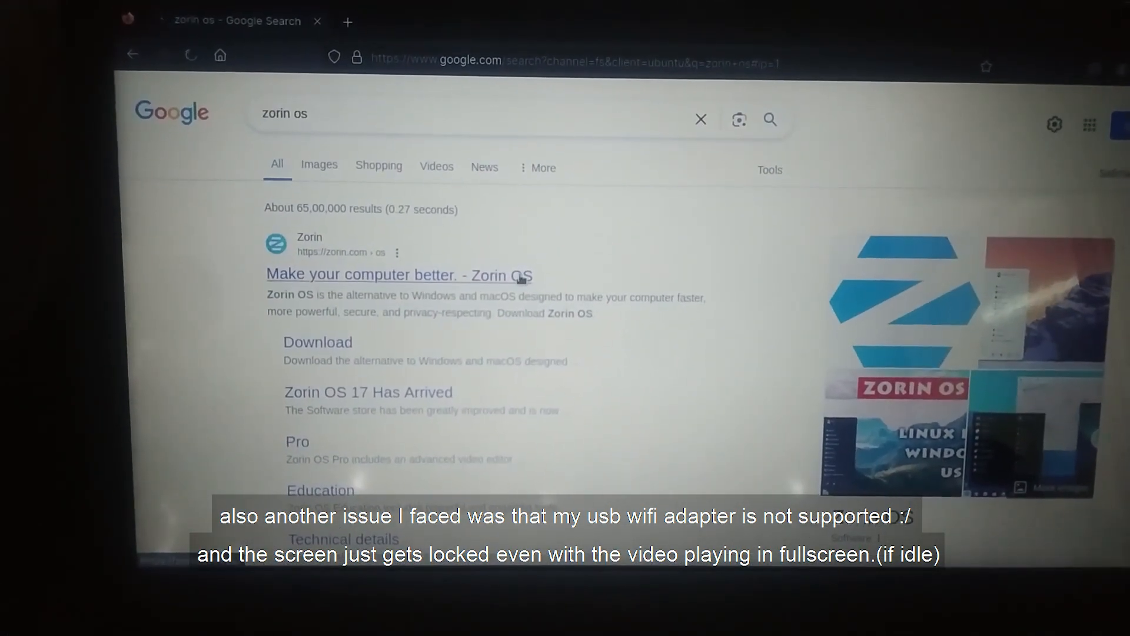
pyautogui.click(318, 165)
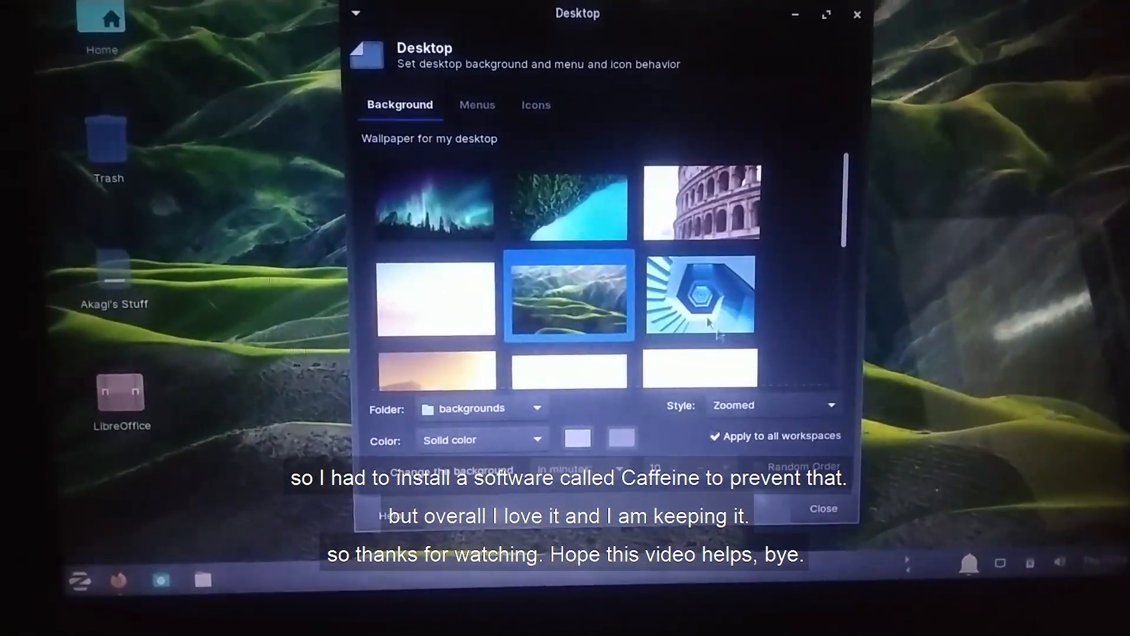
pyautogui.click(695, 296)
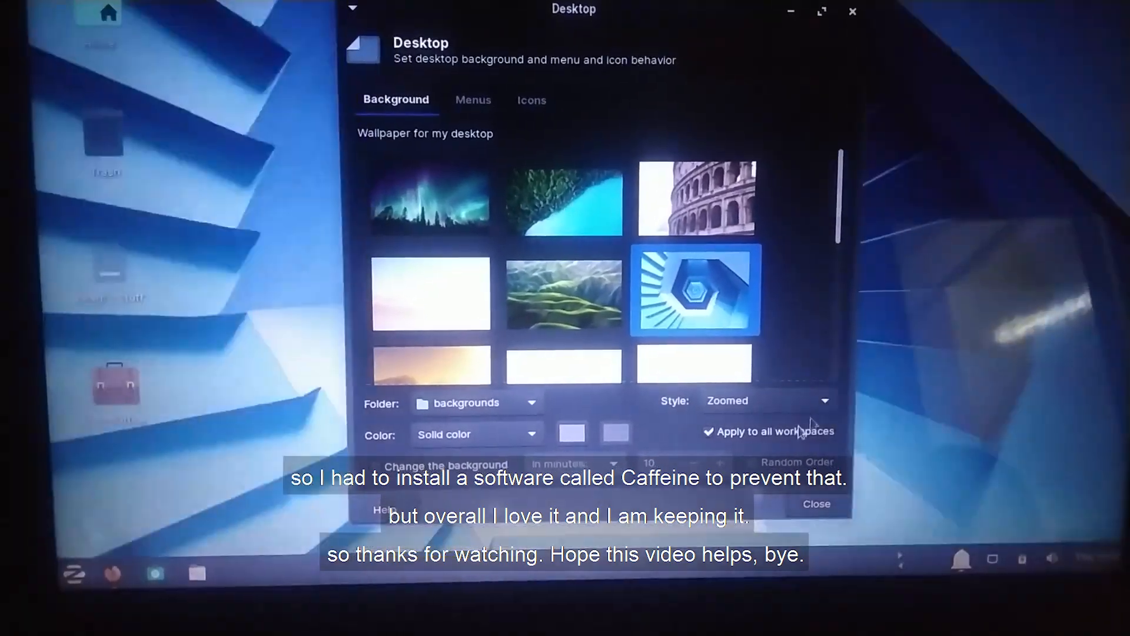
pyautogui.click(563, 288)
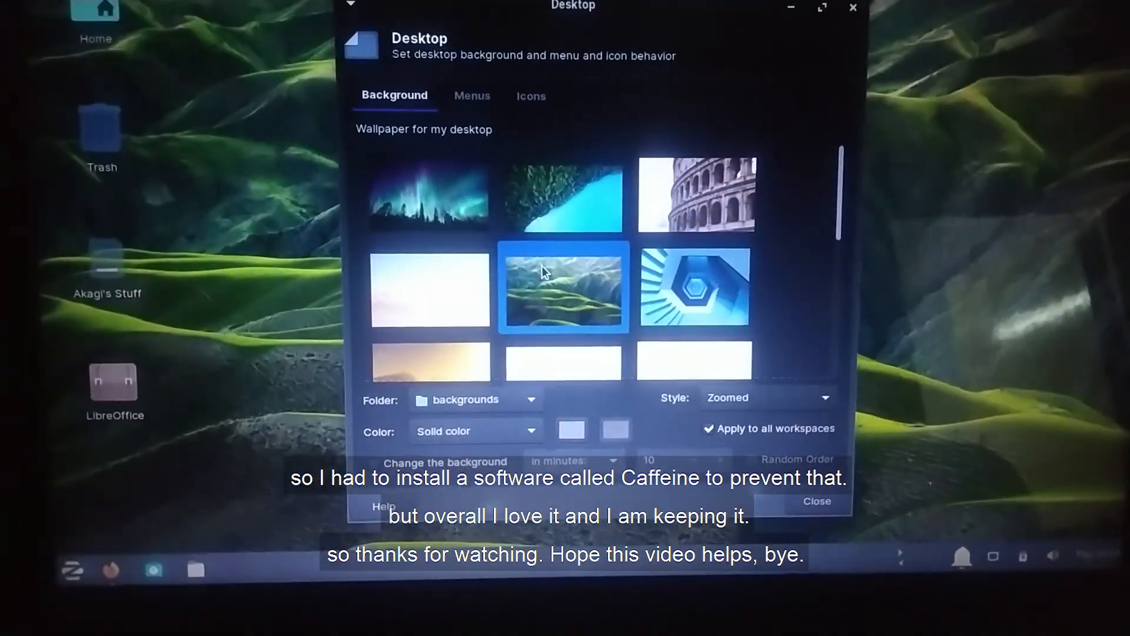